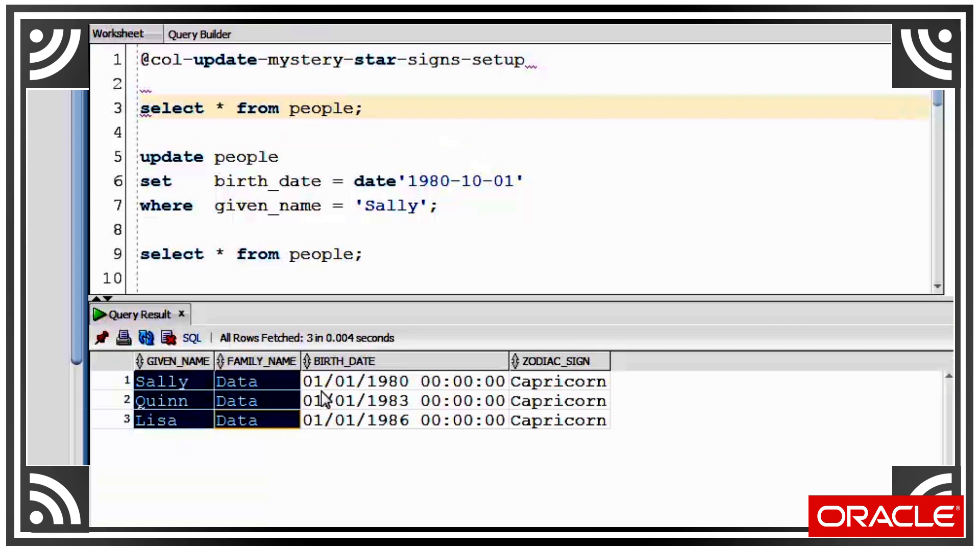
Step: Open the PEOPLE table's Triggers tab, which lists no triggers
{"action": "left_click", "coordinate": [559, 381]}
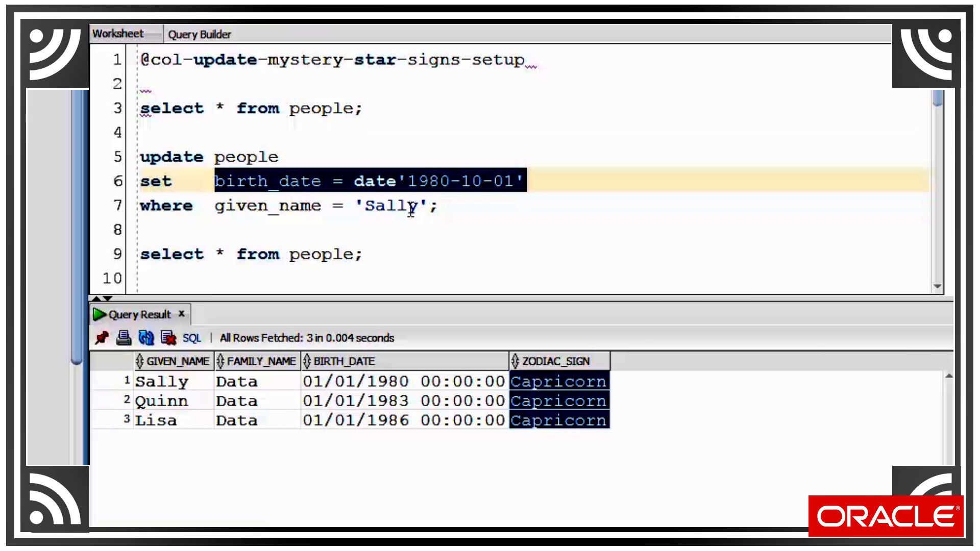
{"action": "mouse_move", "coordinate": [573, 400]}
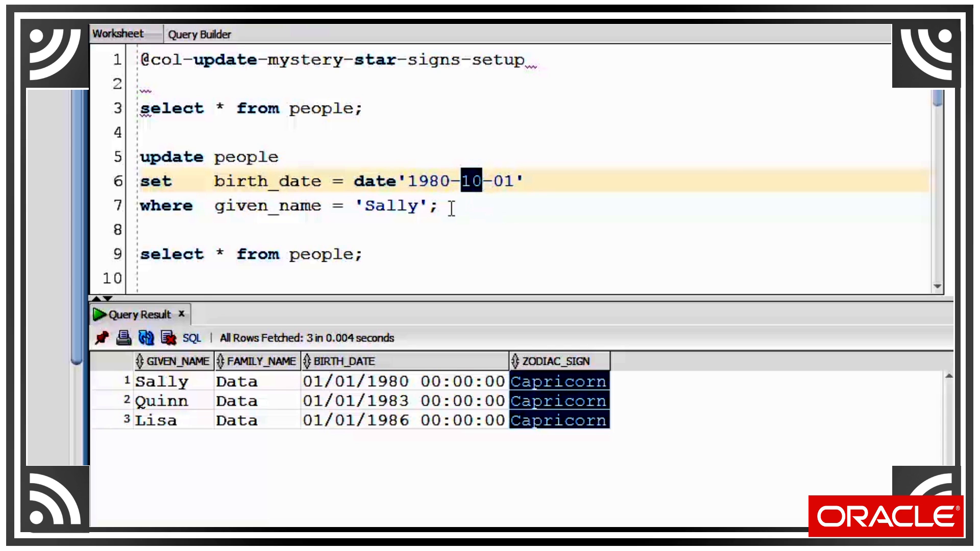
{"action": "left_click", "coordinate": [527, 181]}
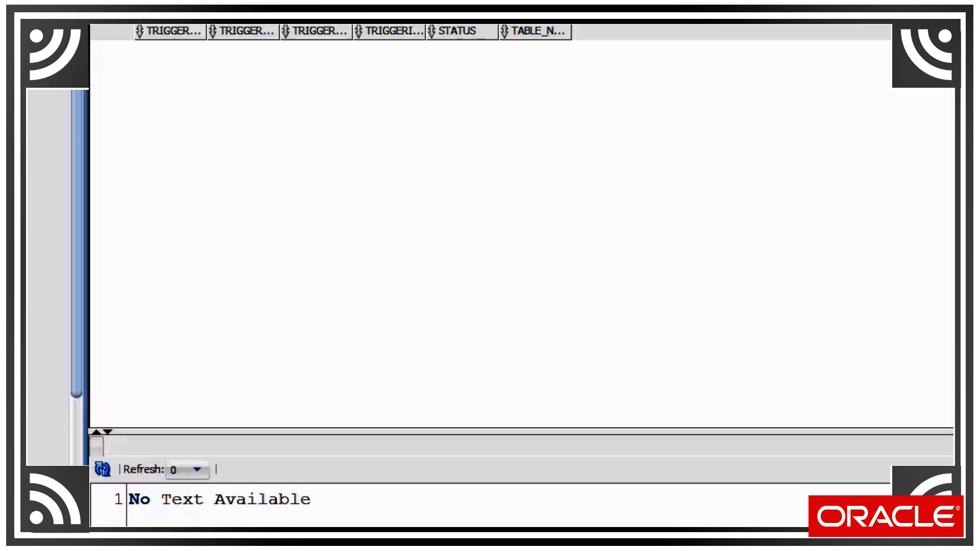
{"action": "mouse_move", "coordinate": [308, 142]}
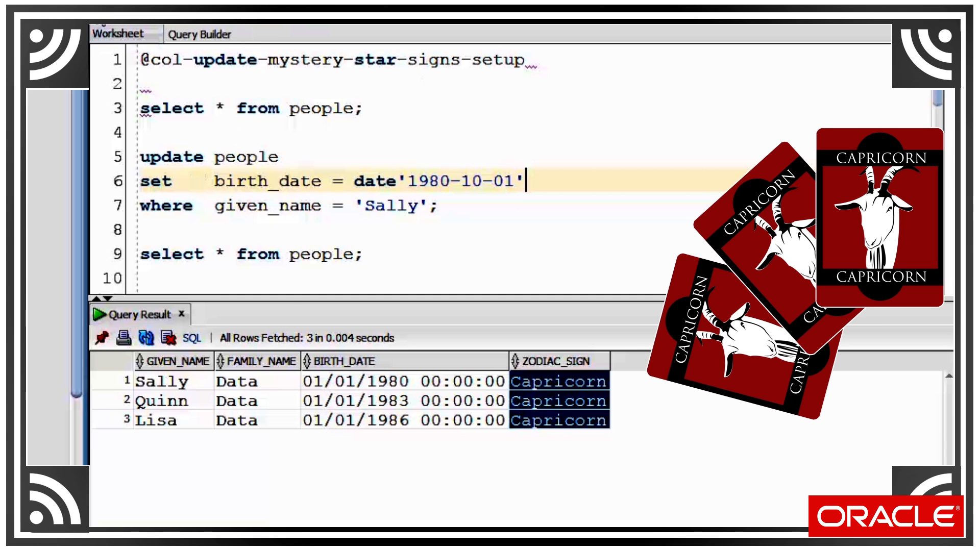
Step: Refresh the PEOPLE table's Triggers view with F5, still showing no triggers
{"action": "key", "text": "F5"}
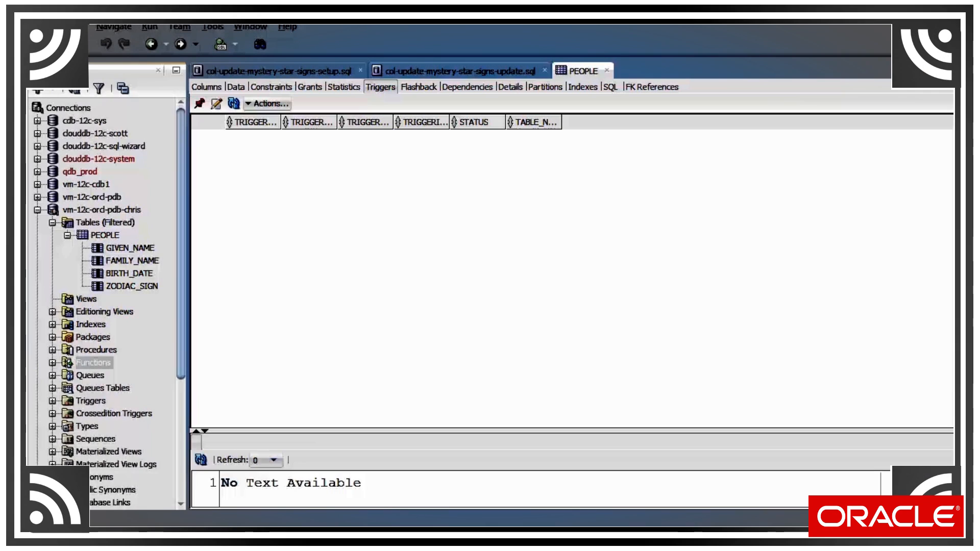
{"action": "mouse_move", "coordinate": [188, 96]}
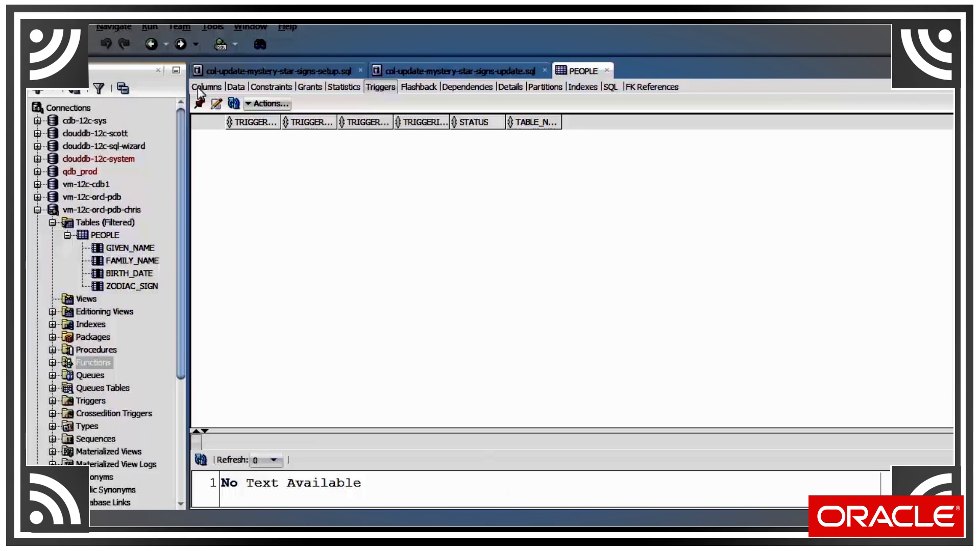
Step: Open the PEOPLE Columns tab, showing ZODIAC_SIGN defaulting to CAST of CHRIS.GET_STAR_SIGN(BIRTH_DATE)
{"action": "left_click", "coordinate": [207, 87]}
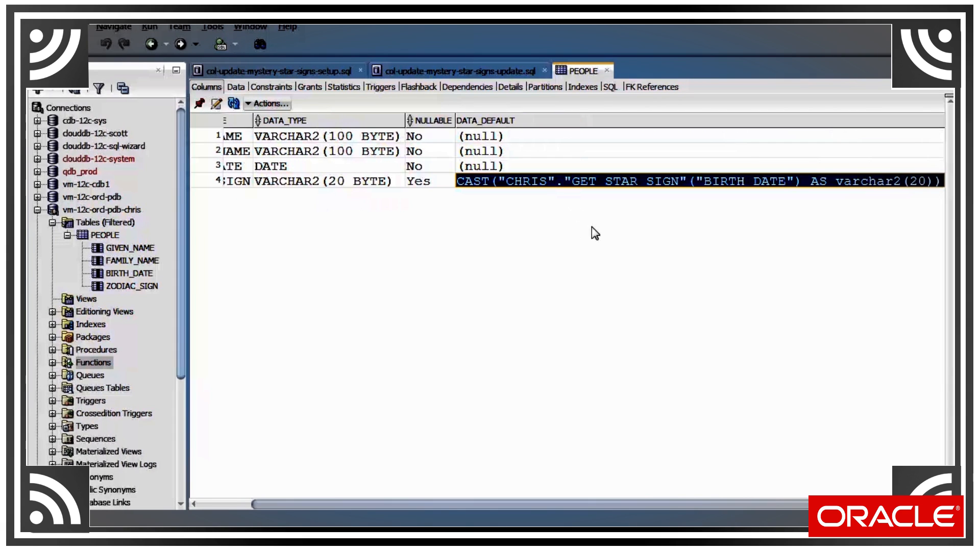
{"action": "mouse_move", "coordinate": [424, 270]}
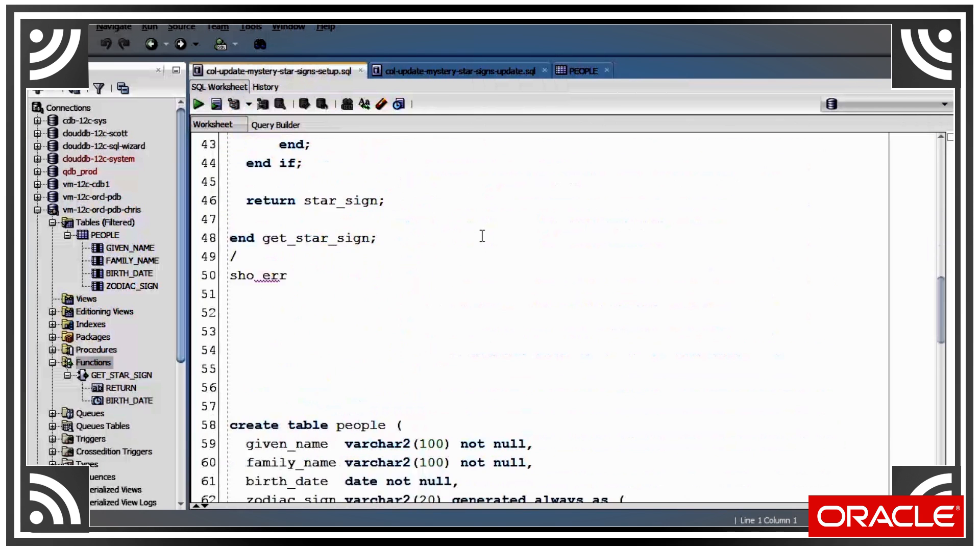
{"action": "scroll", "scroll_direction": "down", "scroll_amount": 3}
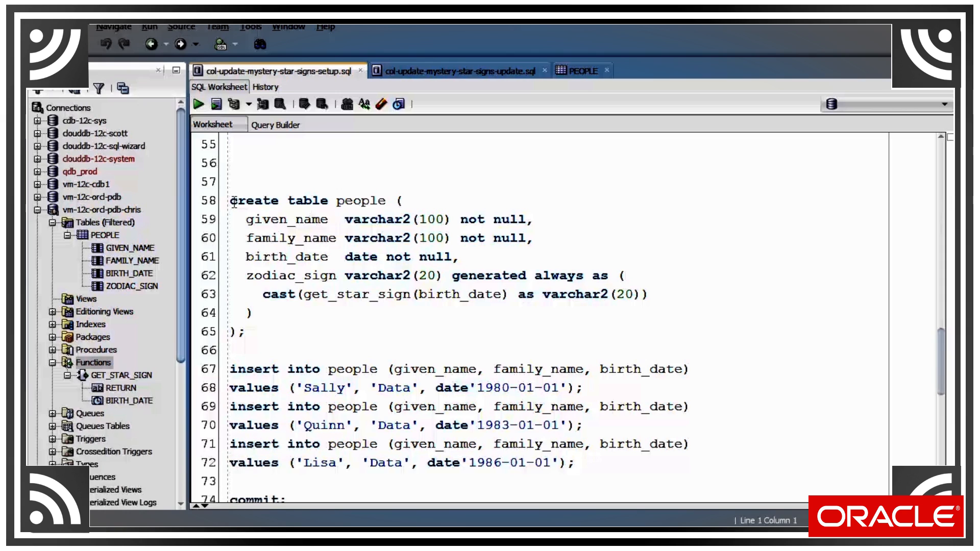
{"action": "left_click", "coordinate": [240, 275]}
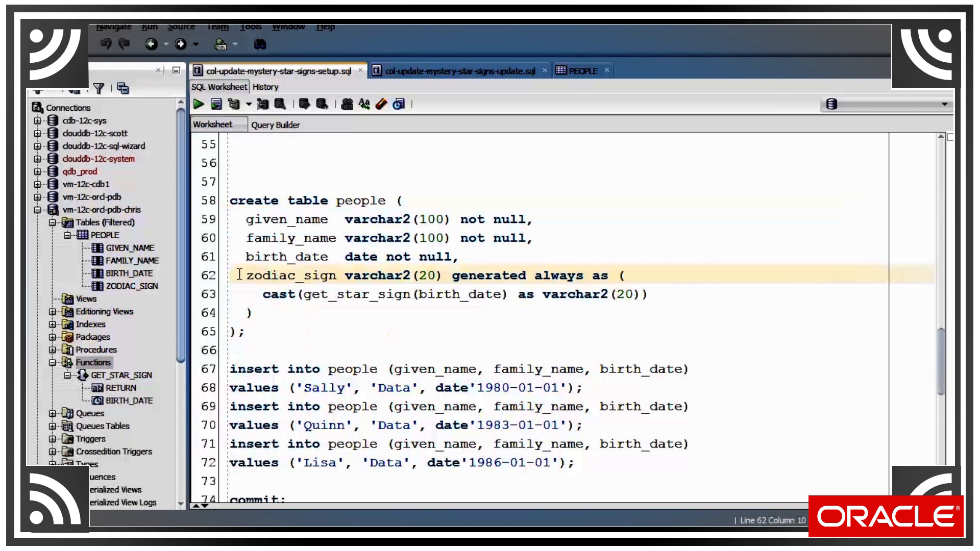
{"action": "left_click_drag", "start_coordinate": [247, 275], "coordinate": [610, 275]}
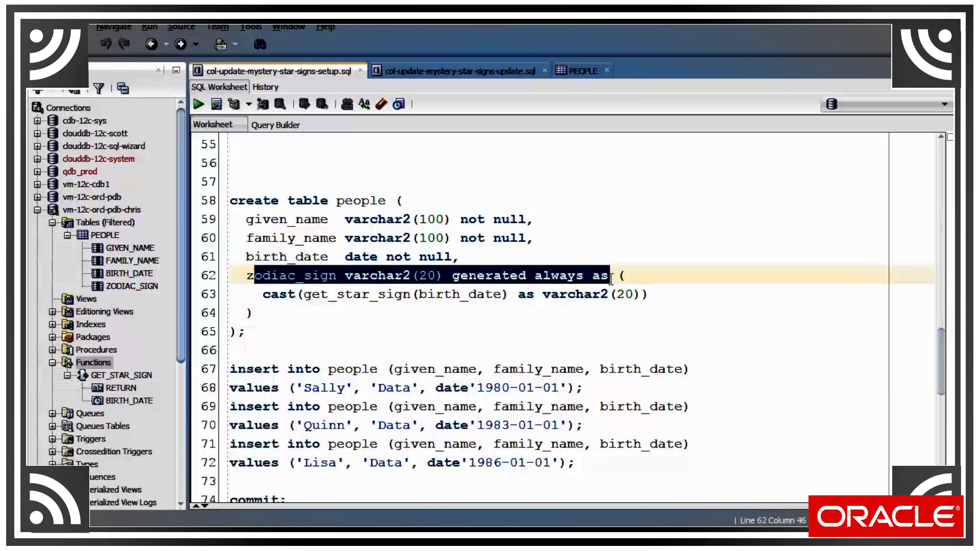
{"action": "double_click", "coordinate": [559, 276]}
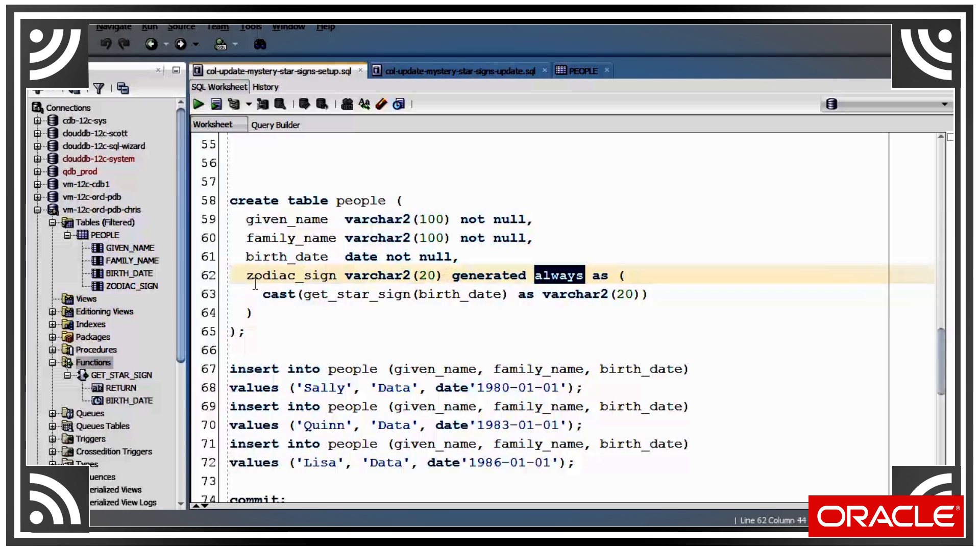